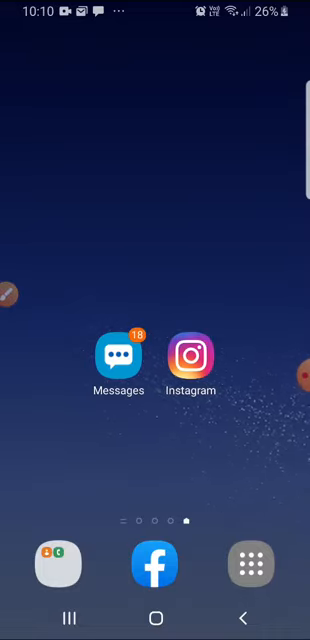
- Open Adobe Capture and swipe to the Patterns capture mode for a live kaleidoscope
scroll(left, 3)
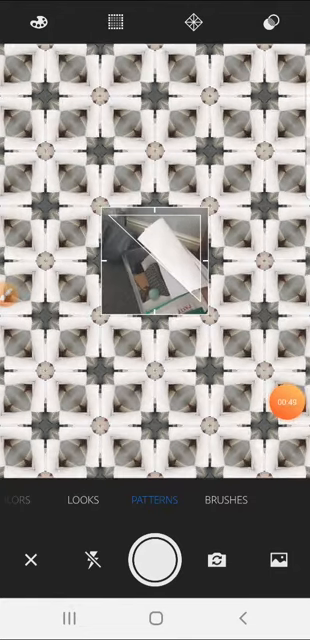
- Import the pink fuchsia photo from the device's Camera folder as the pattern source
click(280, 557)
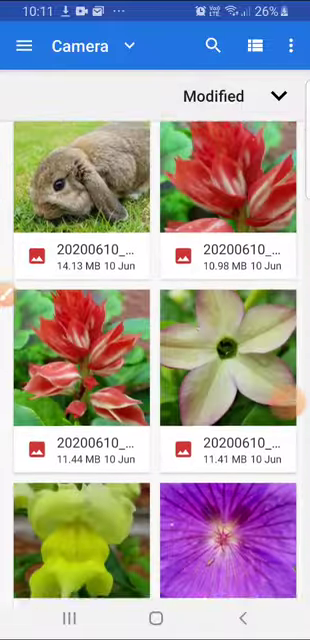
scroll(down, 3)
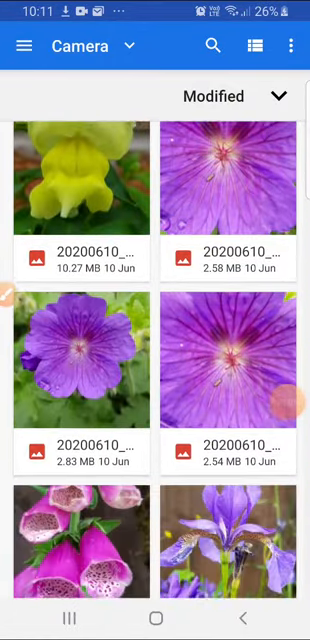
scroll(down, 3)
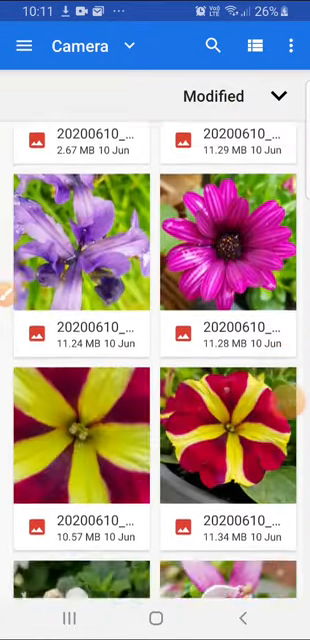
scroll(down, 3)
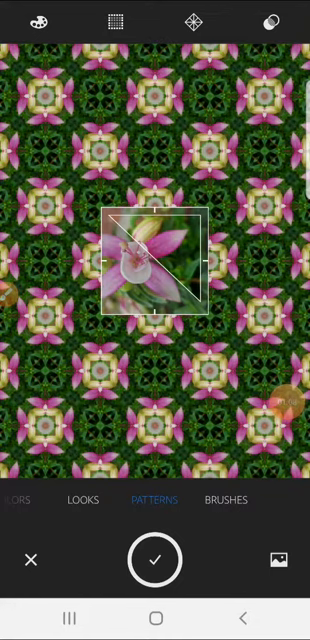
- Capture the fuchsia kaleidoscope and rotate the source photo to about 21 degrees
click(155, 560)
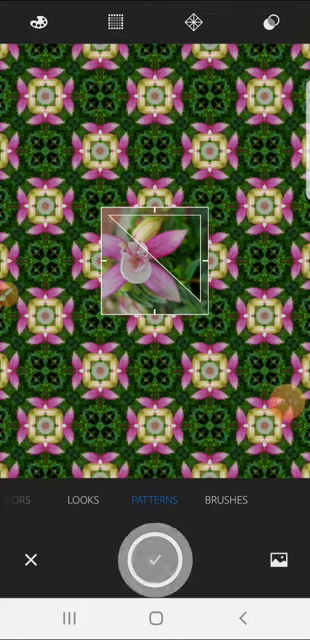
click(155, 560)
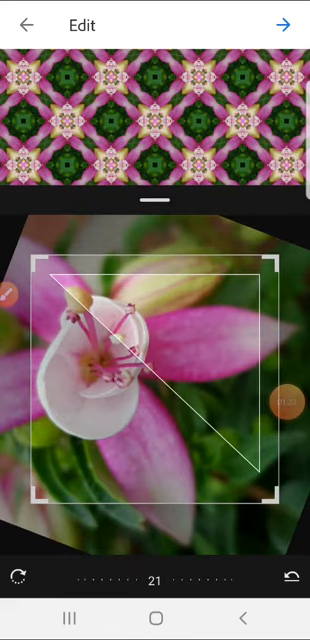
- Save the fuchsia pattern to My Library as Pattern 11
click(286, 24)
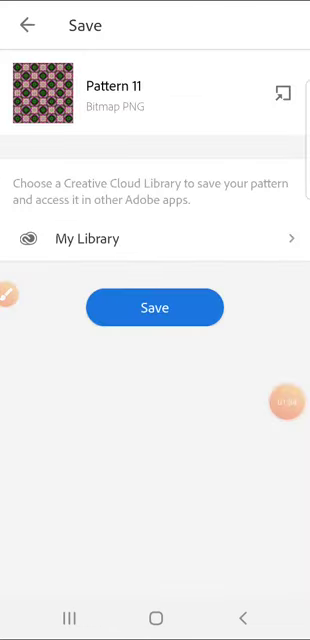
click(154, 307)
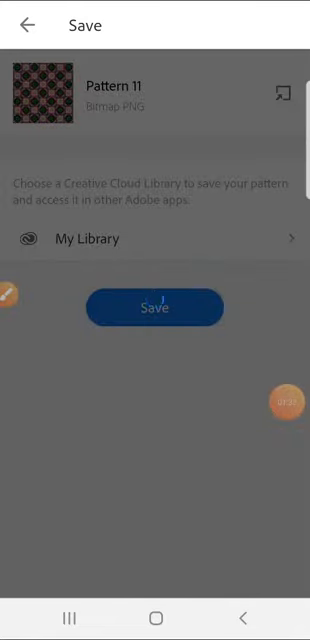
click(155, 307)
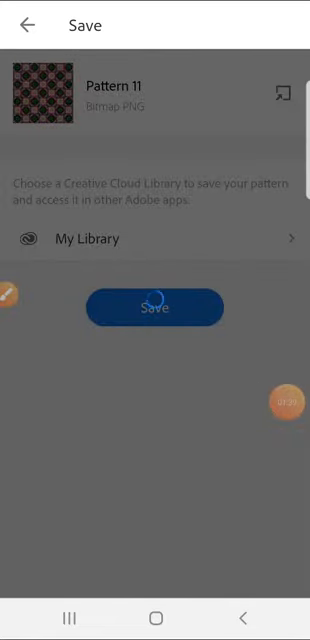
click(154, 307)
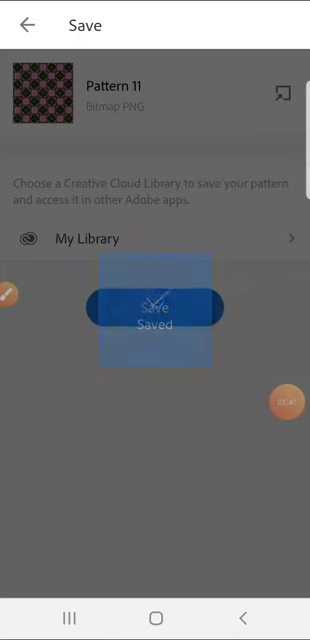
click(155, 308)
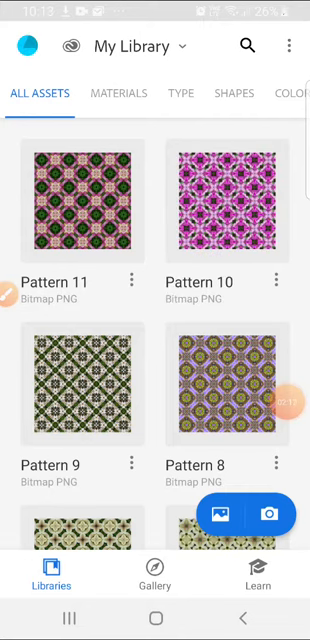
- Save Pattern 11 to the device from its share options, then leave Adobe Capture
click(80, 200)
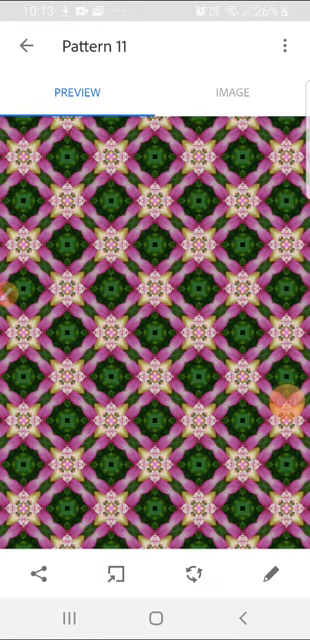
click(272, 573)
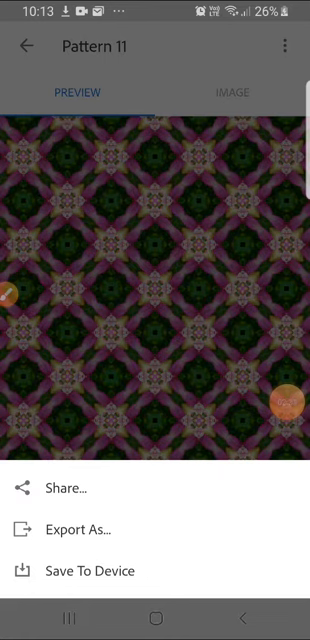
click(87, 571)
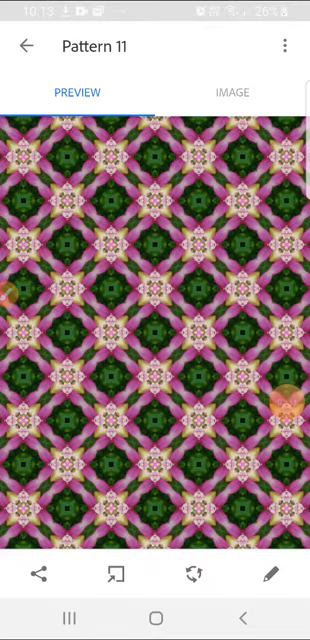
click(22, 46)
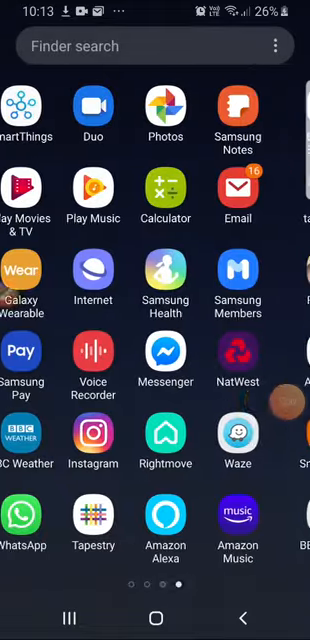
- Open Gallery's Pictures view and open the saved fuchsia pattern image full screen
scroll(right, 3)
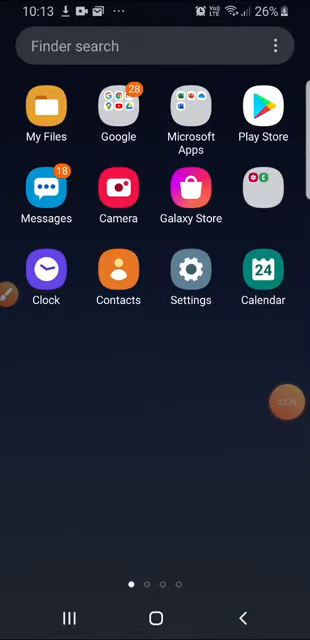
scroll(right, 3)
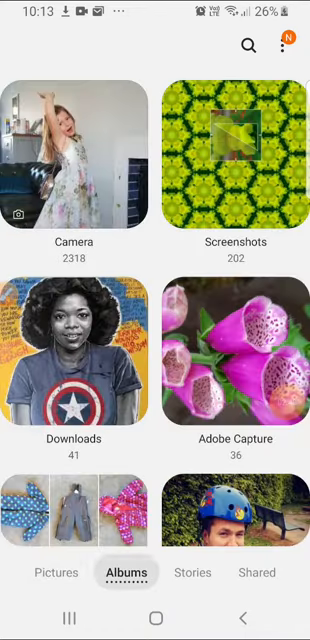
click(55, 572)
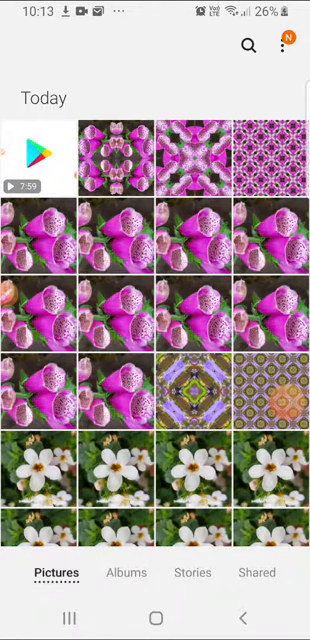
scroll(down, 3)
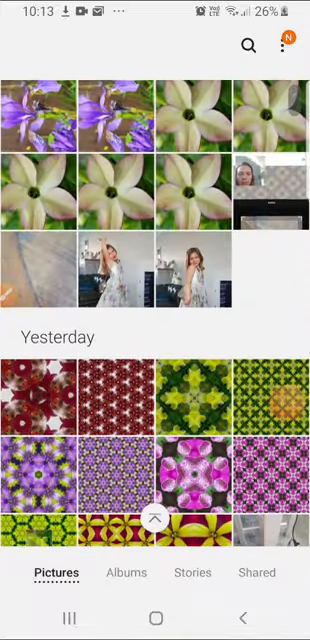
scroll(down, 3)
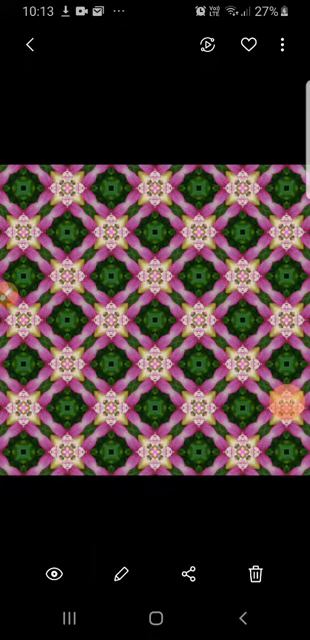
- Open the fuchsia pattern in the Gallery photo editor, then exit to the app drawer
click(122, 573)
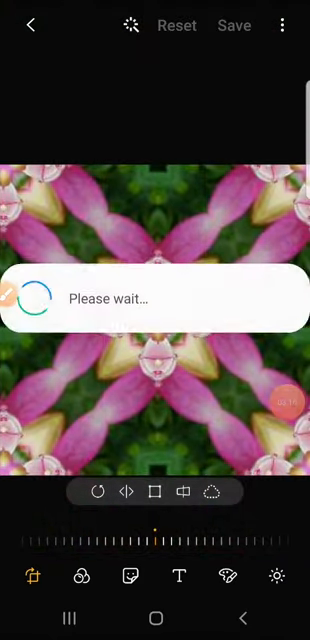
click(234, 25)
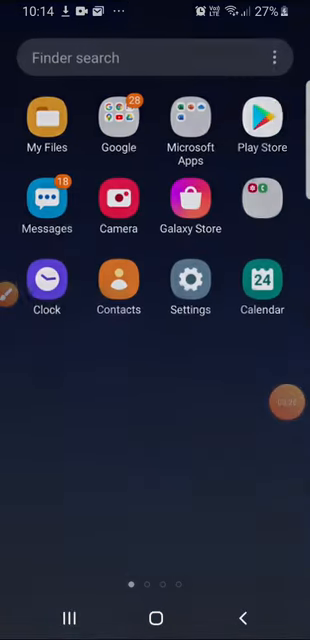
- Abandon the filtered foxglove post in Instagram and open a four-tile foxglove Layout
scroll(left, 3)
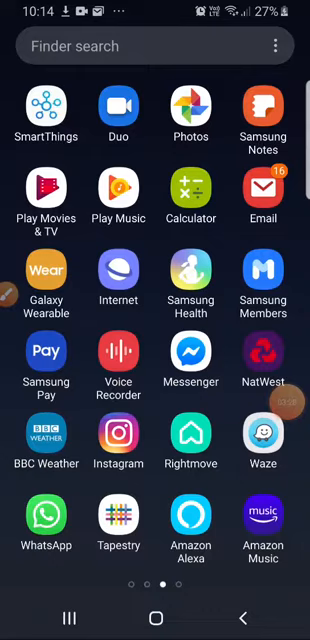
click(118, 431)
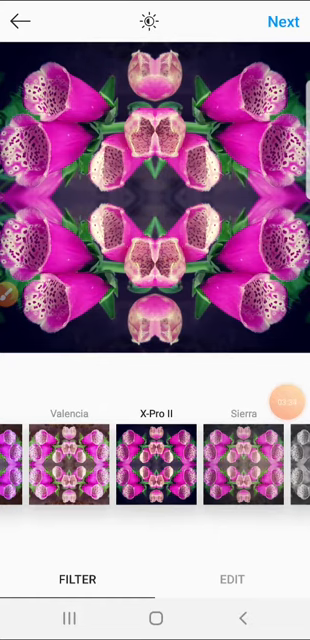
click(22, 22)
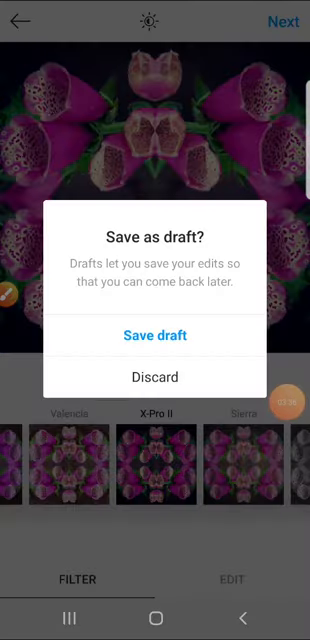
click(155, 377)
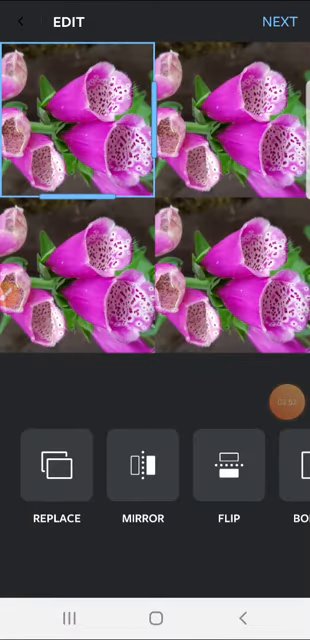
- Mirror the foxglove tiles symmetrically and flip the top-left tile upside down
click(141, 465)
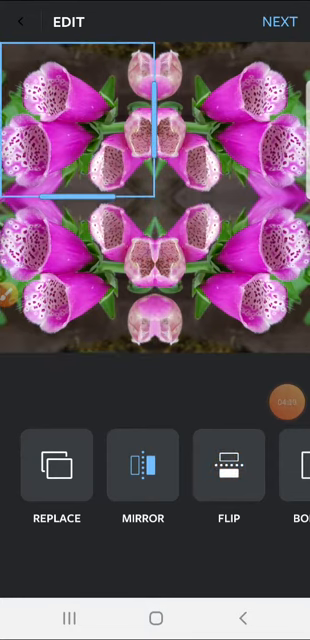
click(228, 468)
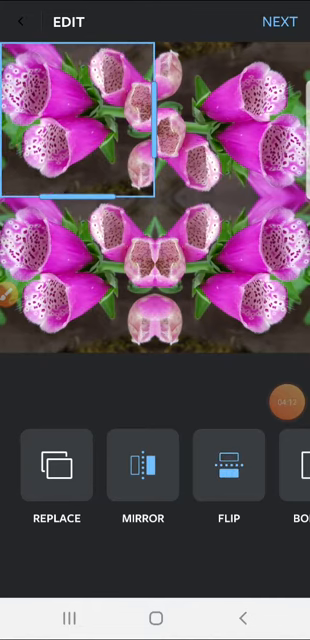